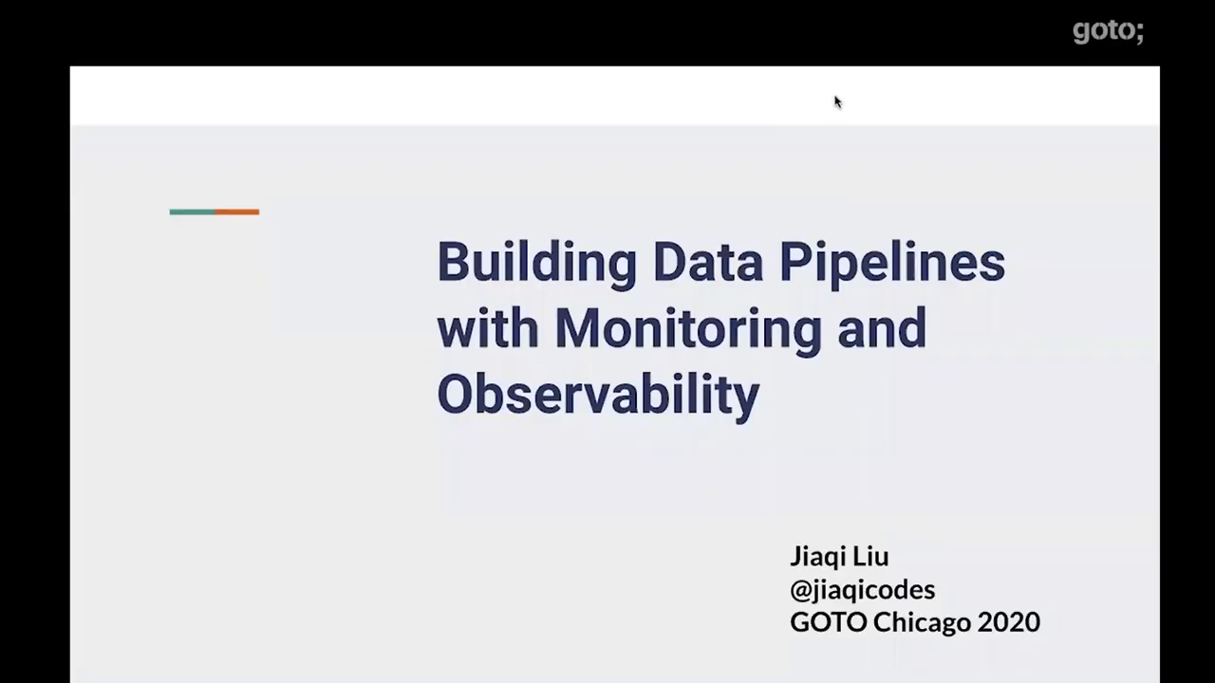
pyautogui.moveTo(207, 365)
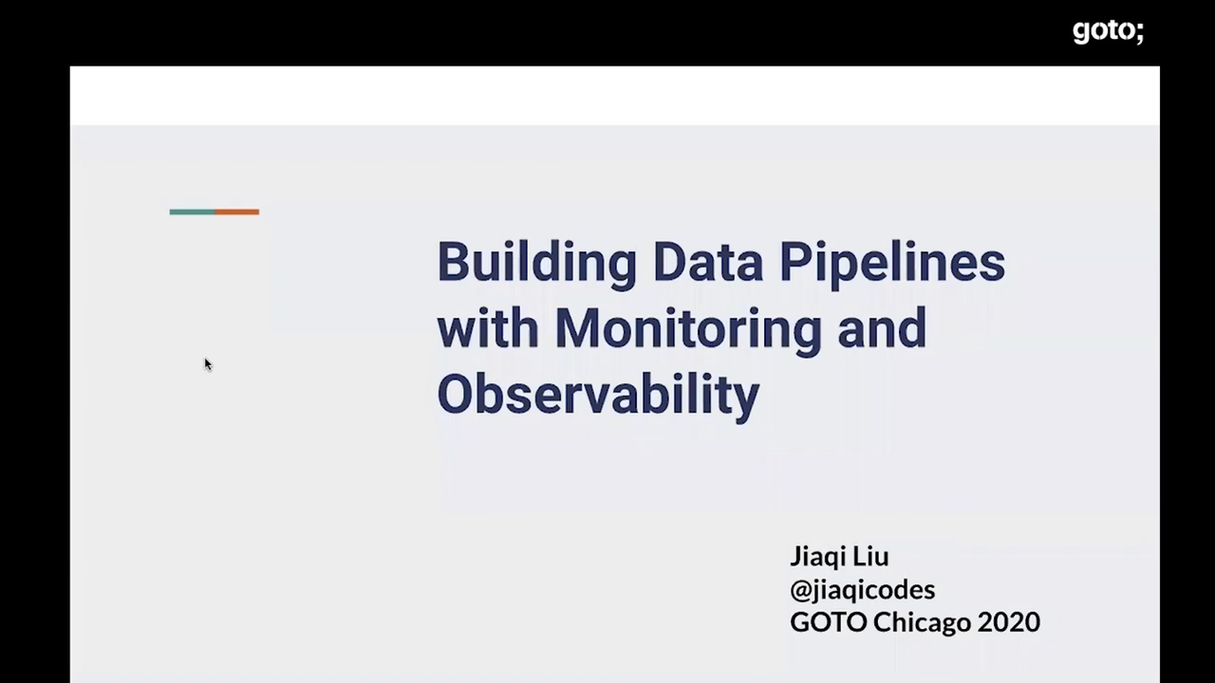
pyautogui.moveTo(99, 69)
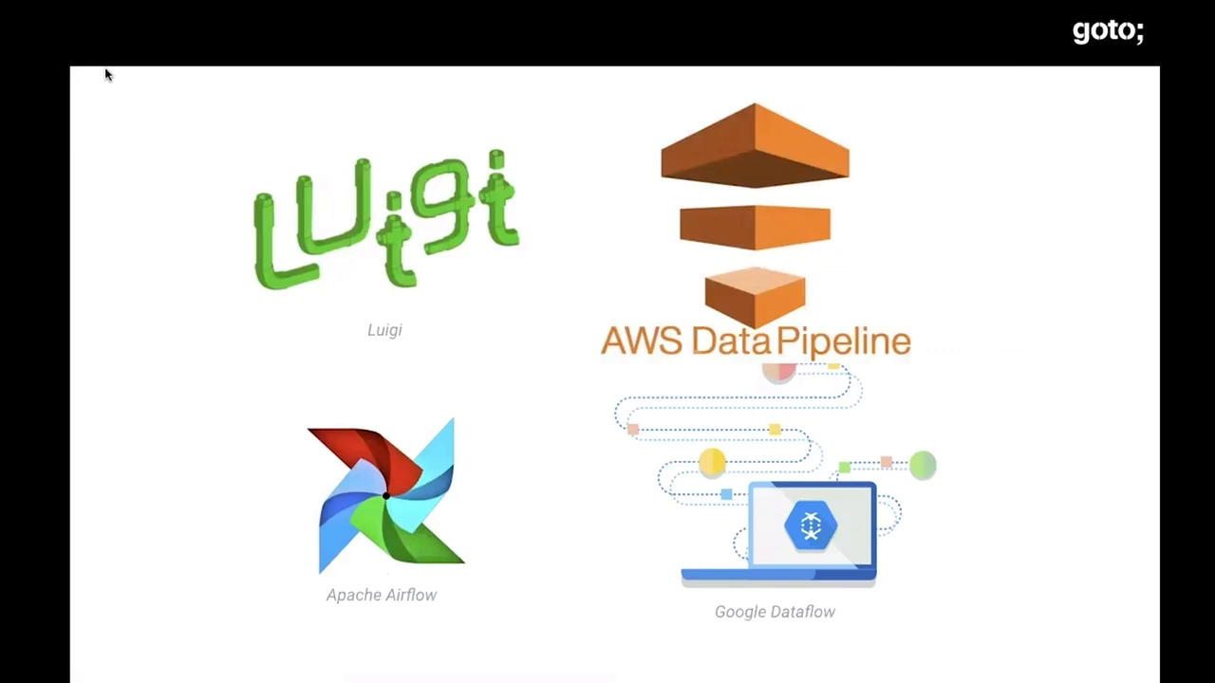
pyautogui.moveTo(368, 255)
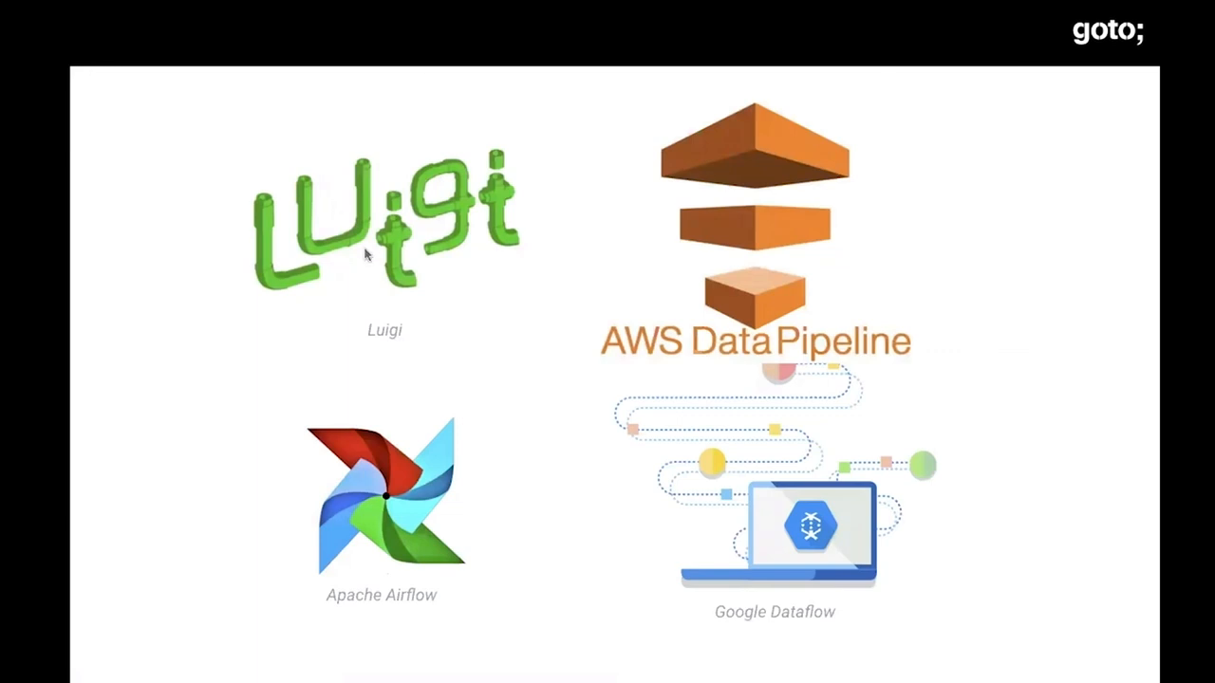
pyautogui.moveTo(393, 284)
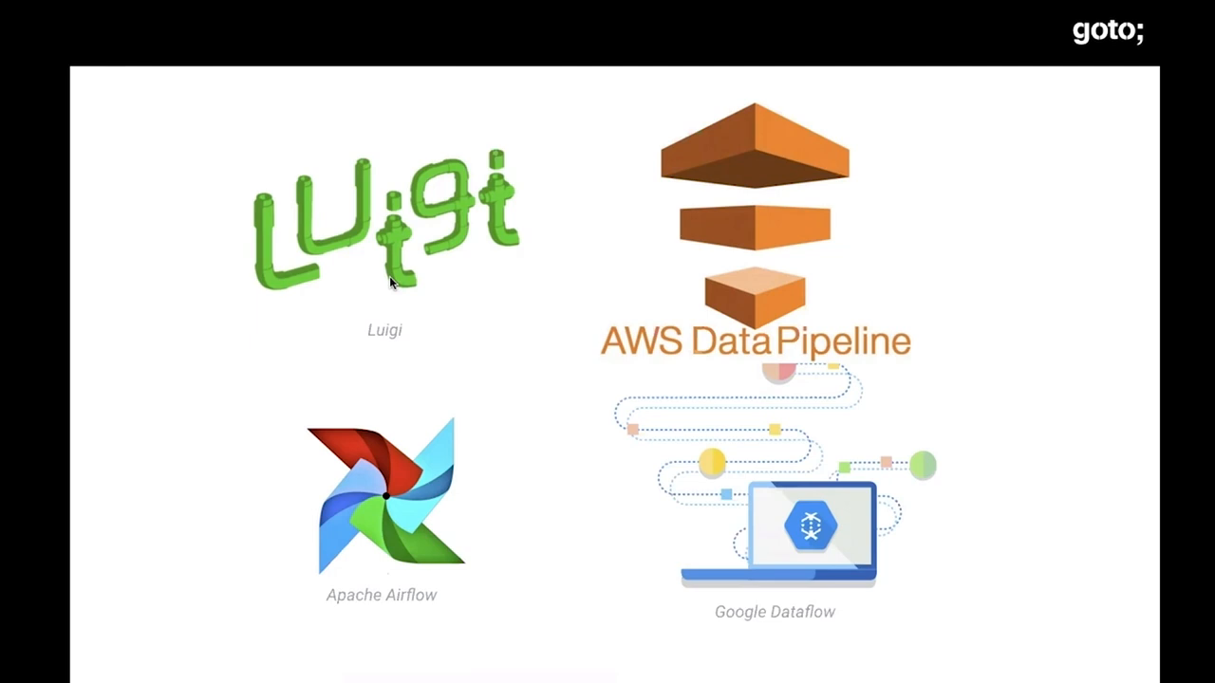
pyautogui.moveTo(395, 277)
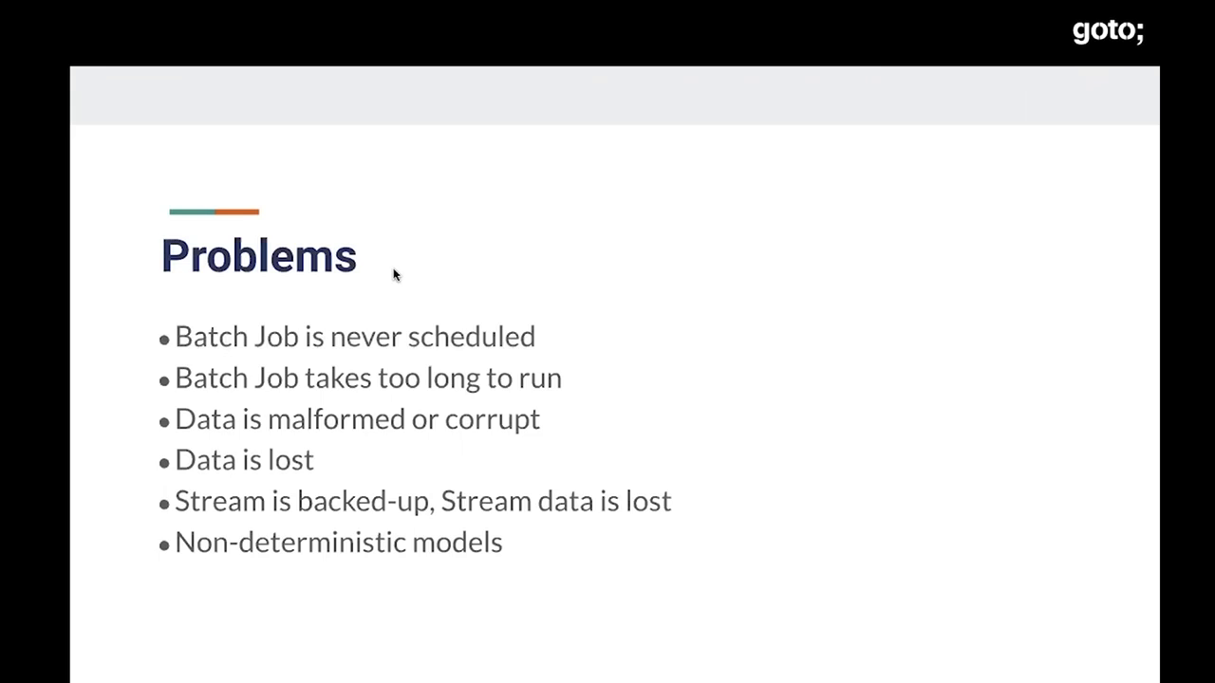
pyautogui.moveTo(429, 355)
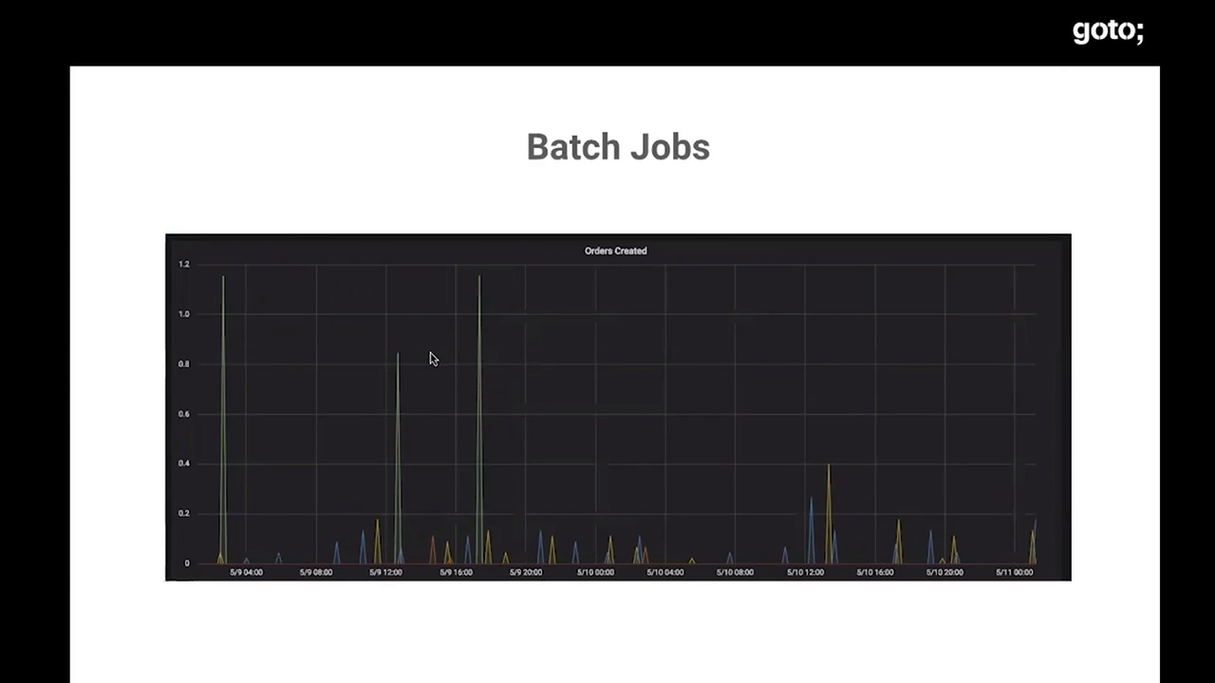
pyautogui.moveTo(446, 399)
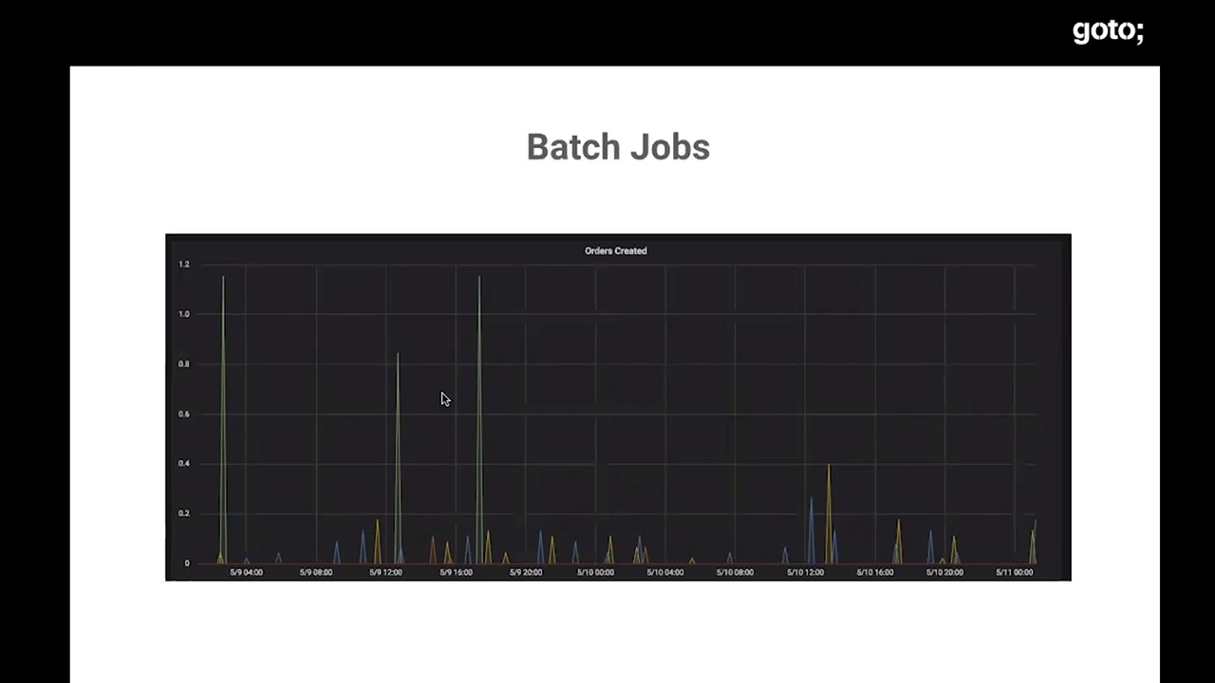
pyautogui.press('right')
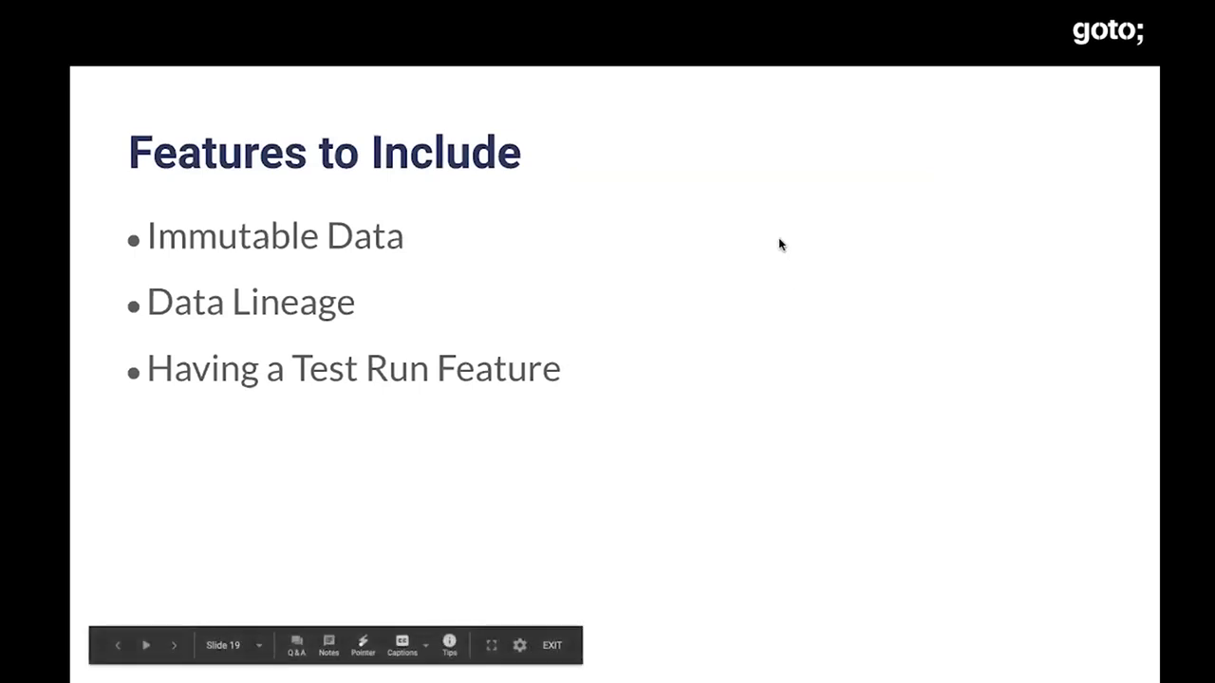
pyautogui.click(146, 646)
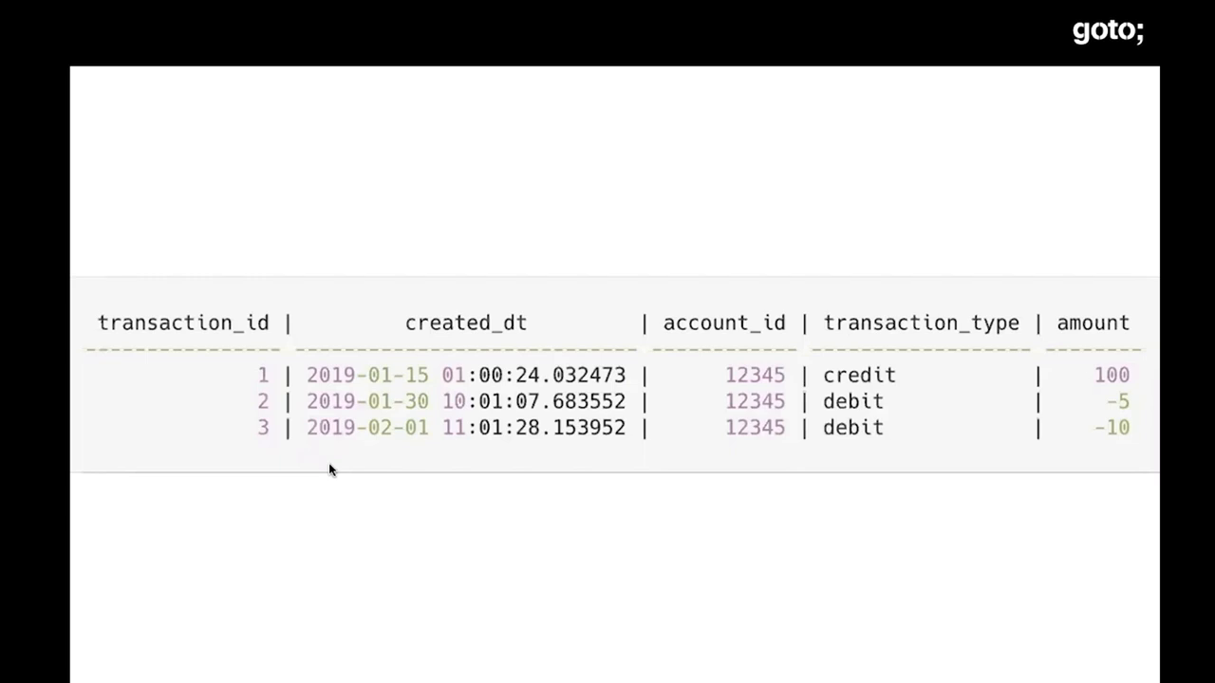
pyautogui.moveTo(471, 330)
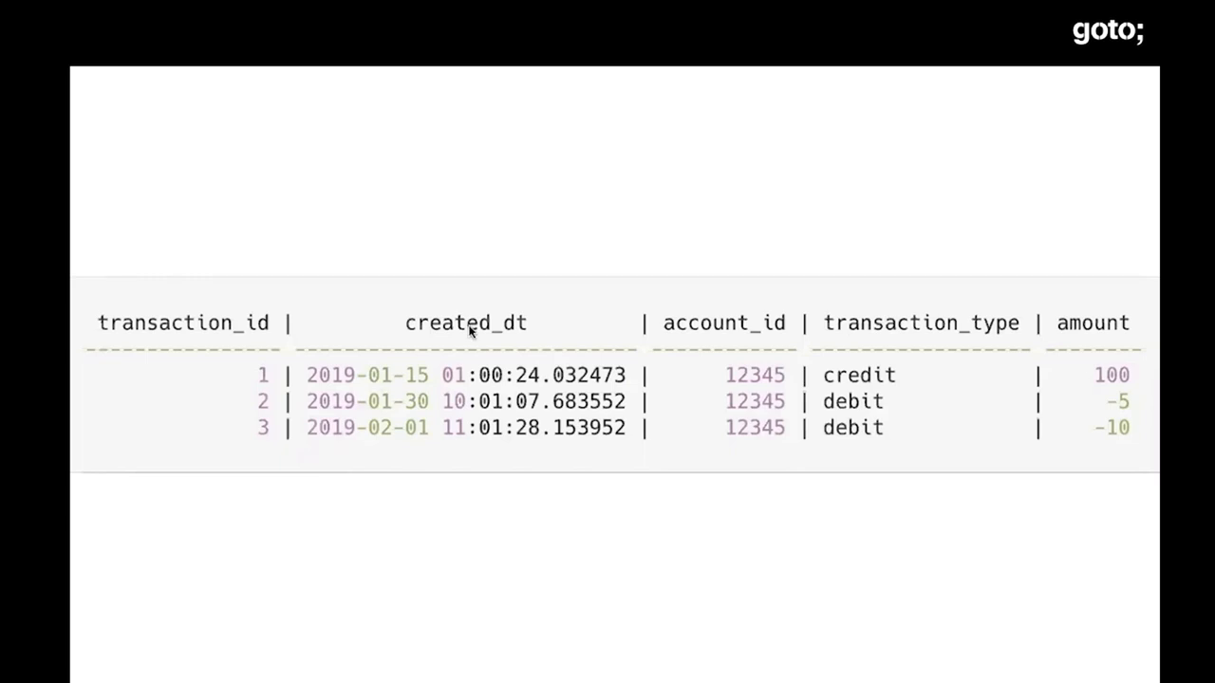
pyautogui.moveTo(398, 488)
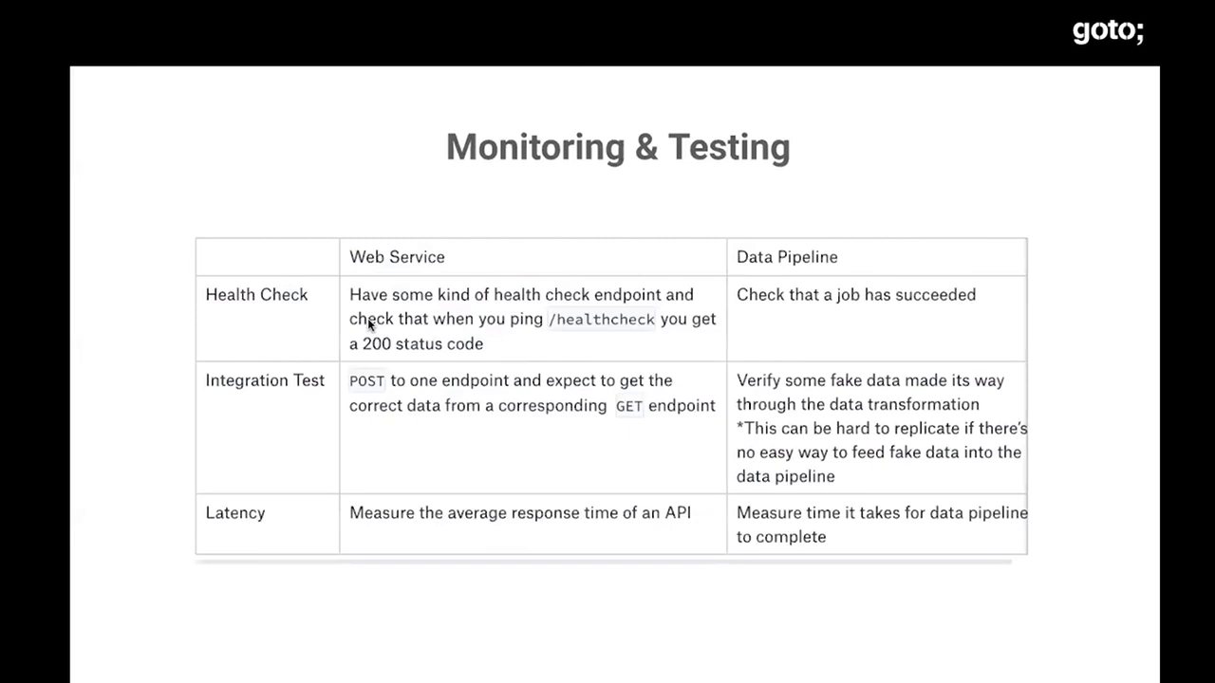
pyautogui.moveTo(403, 399)
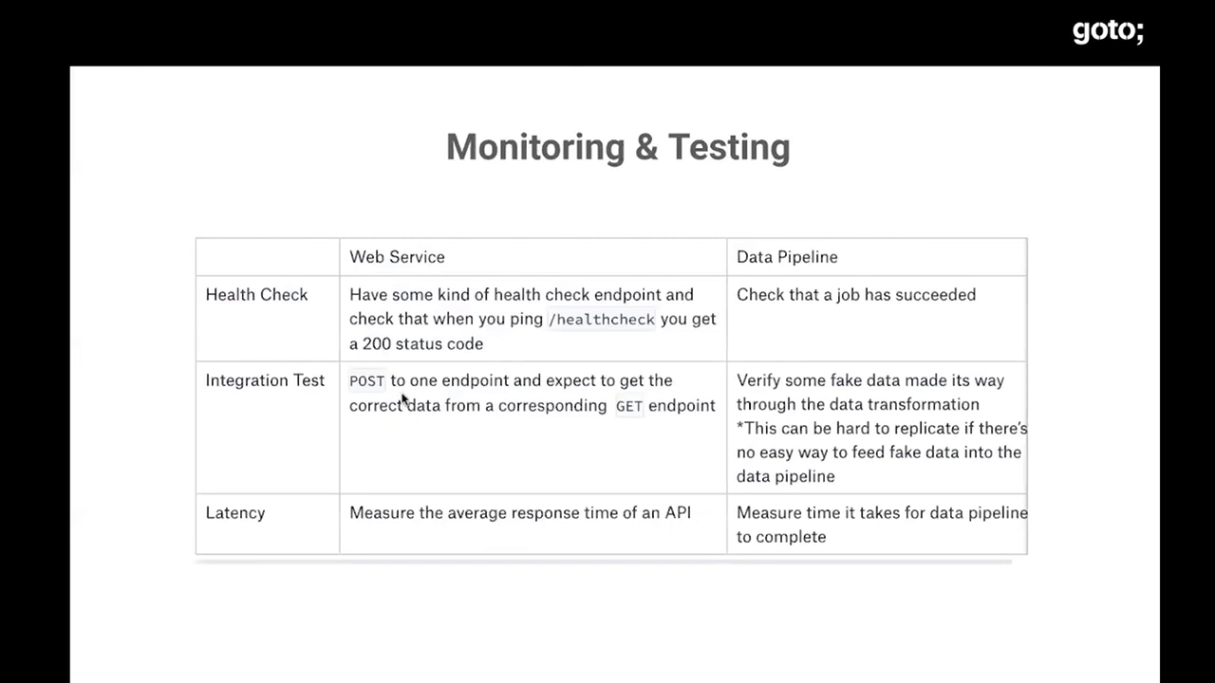
pyautogui.moveTo(714, 642)
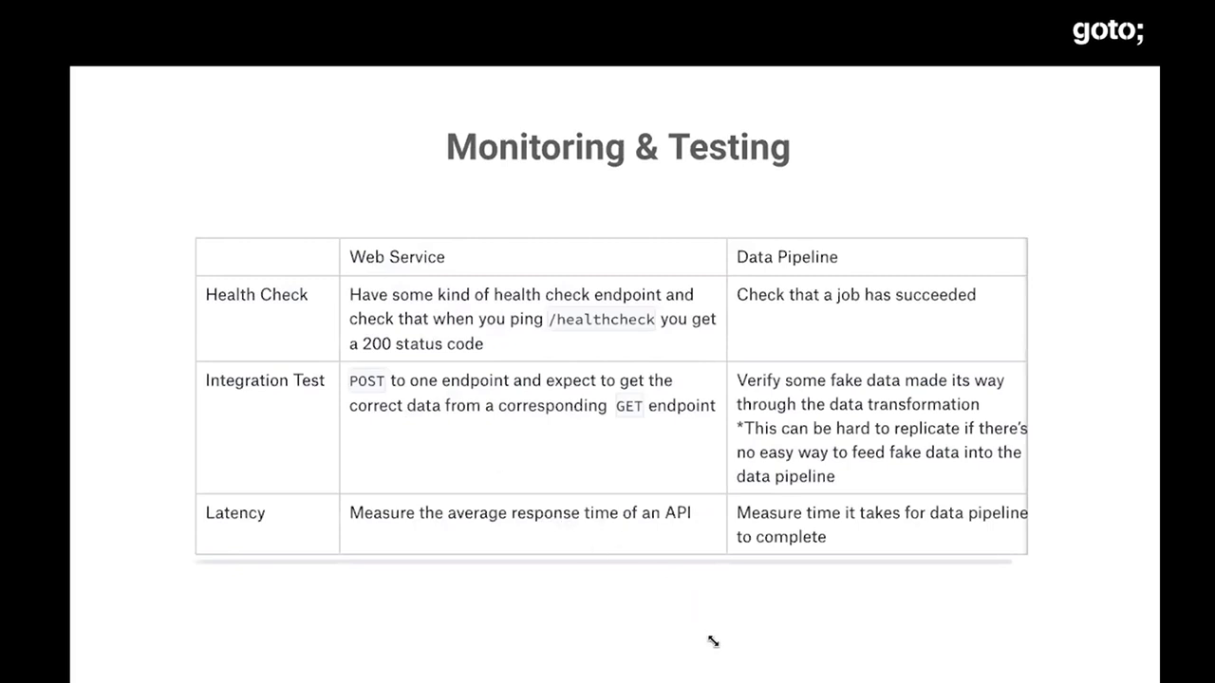
pyautogui.moveTo(725, 573)
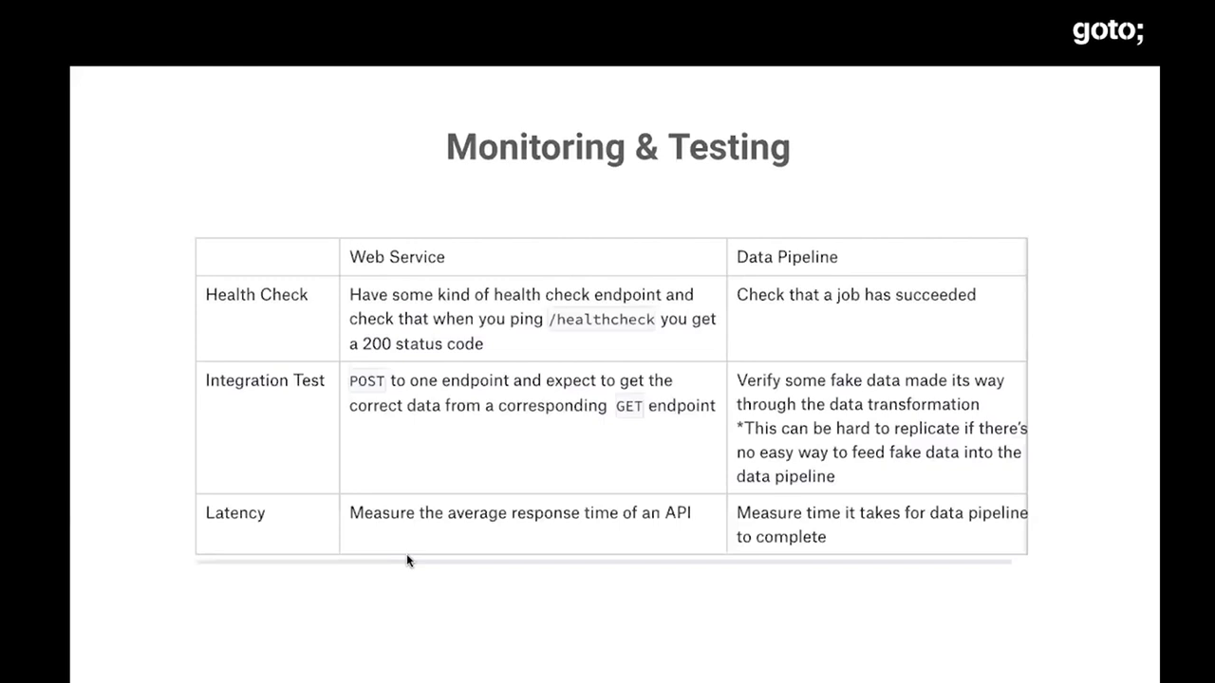
pyautogui.moveTo(315, 213)
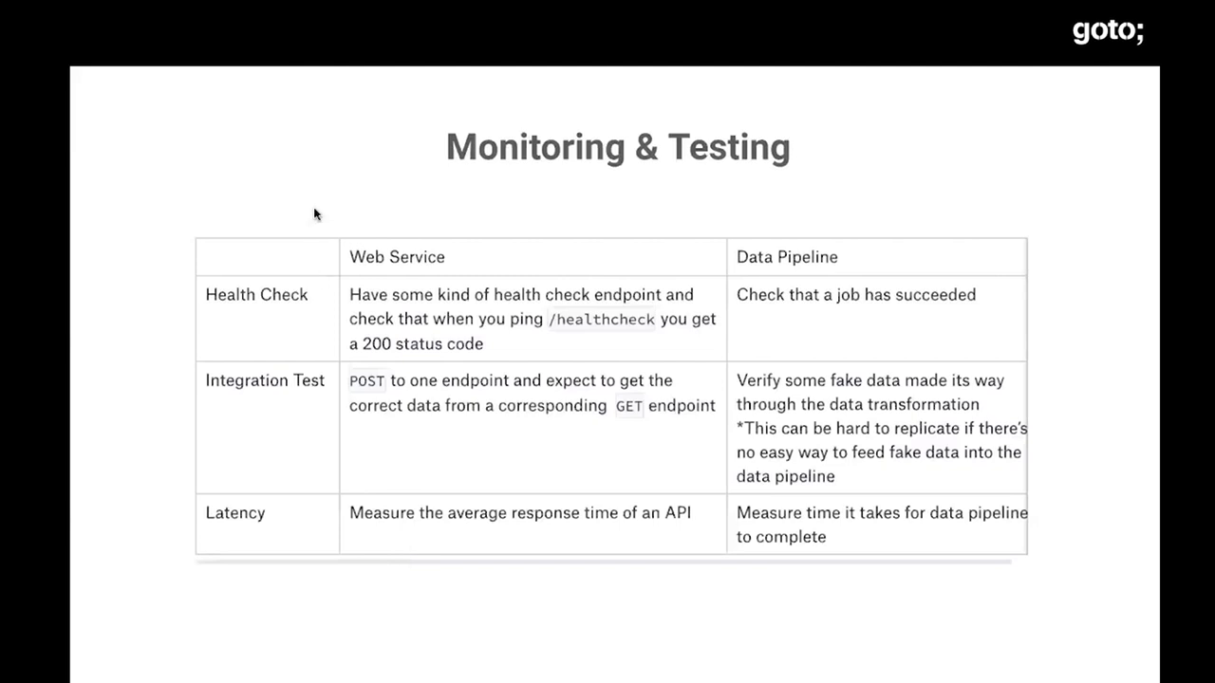
pyautogui.moveTo(125, 550)
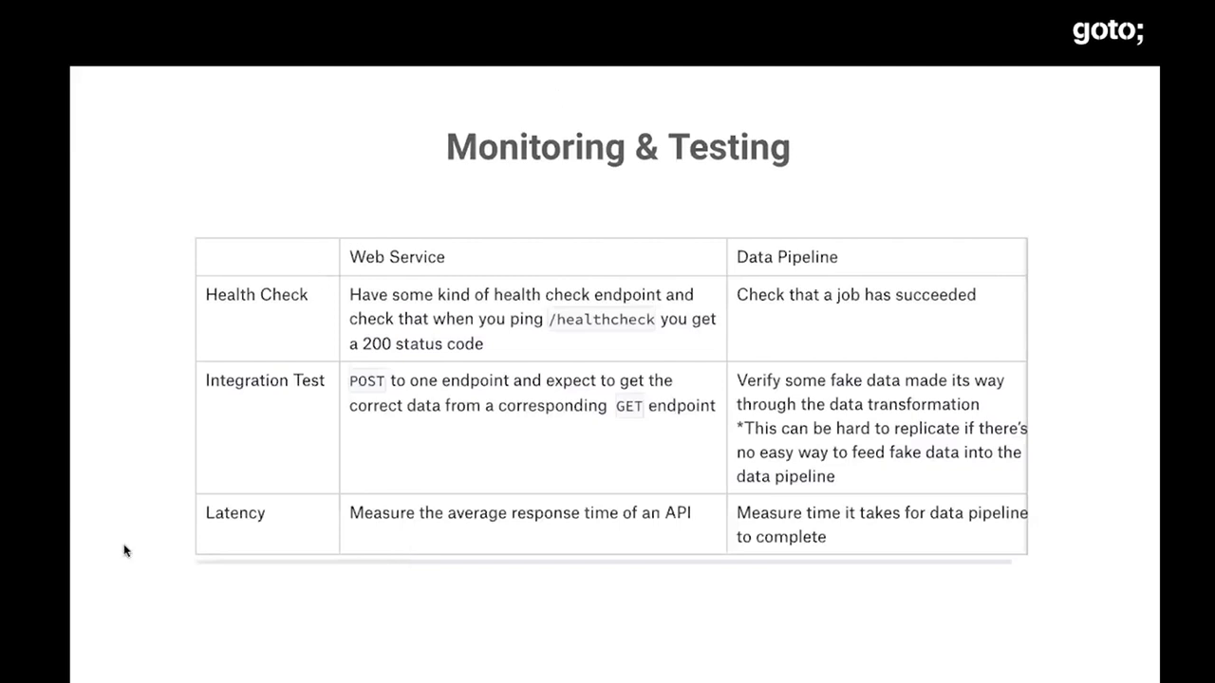
pyautogui.moveTo(159, 598)
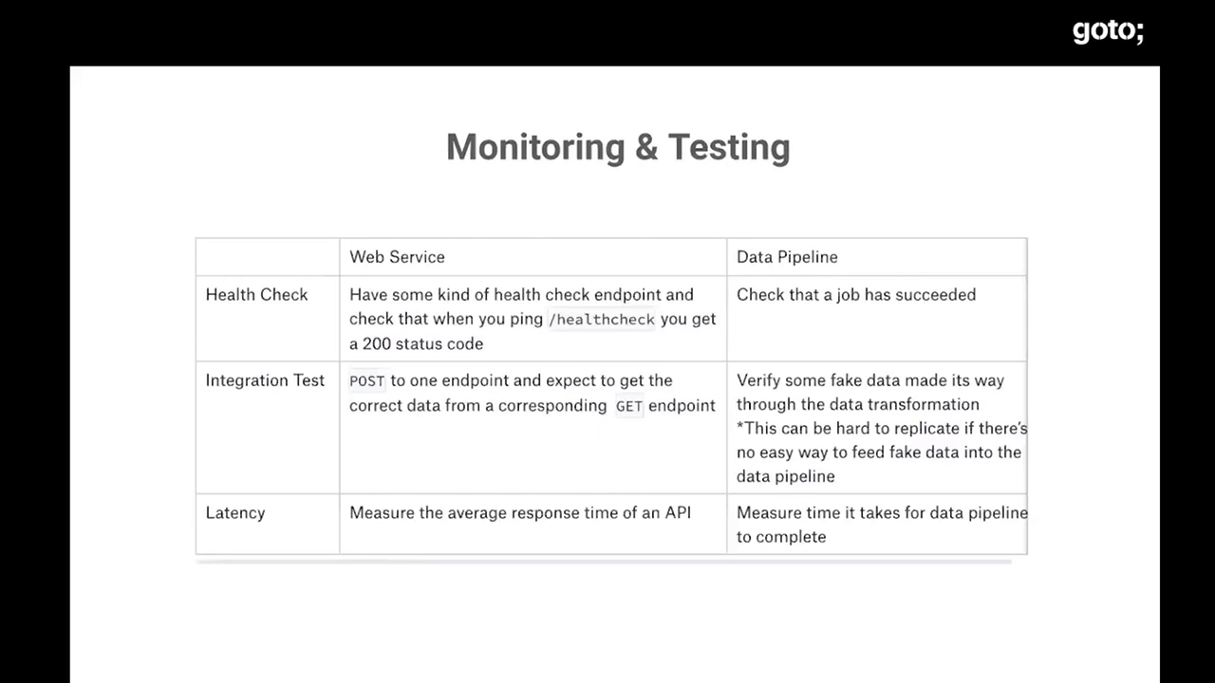
pyautogui.moveTo(137, 184)
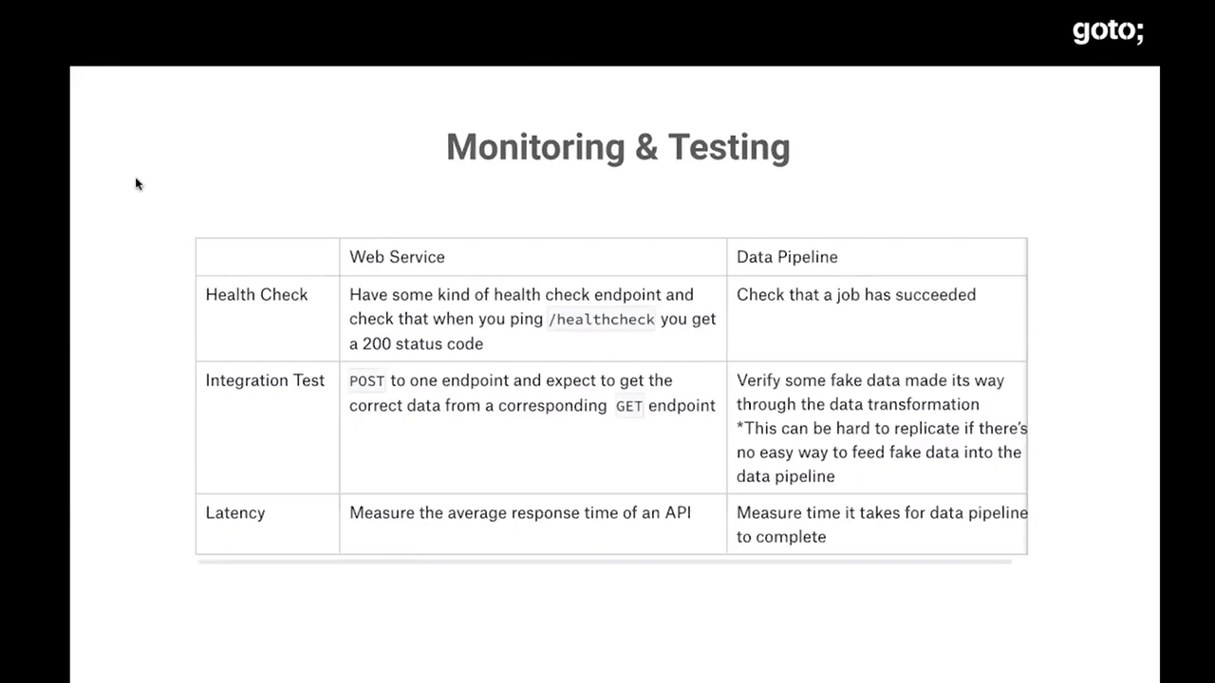